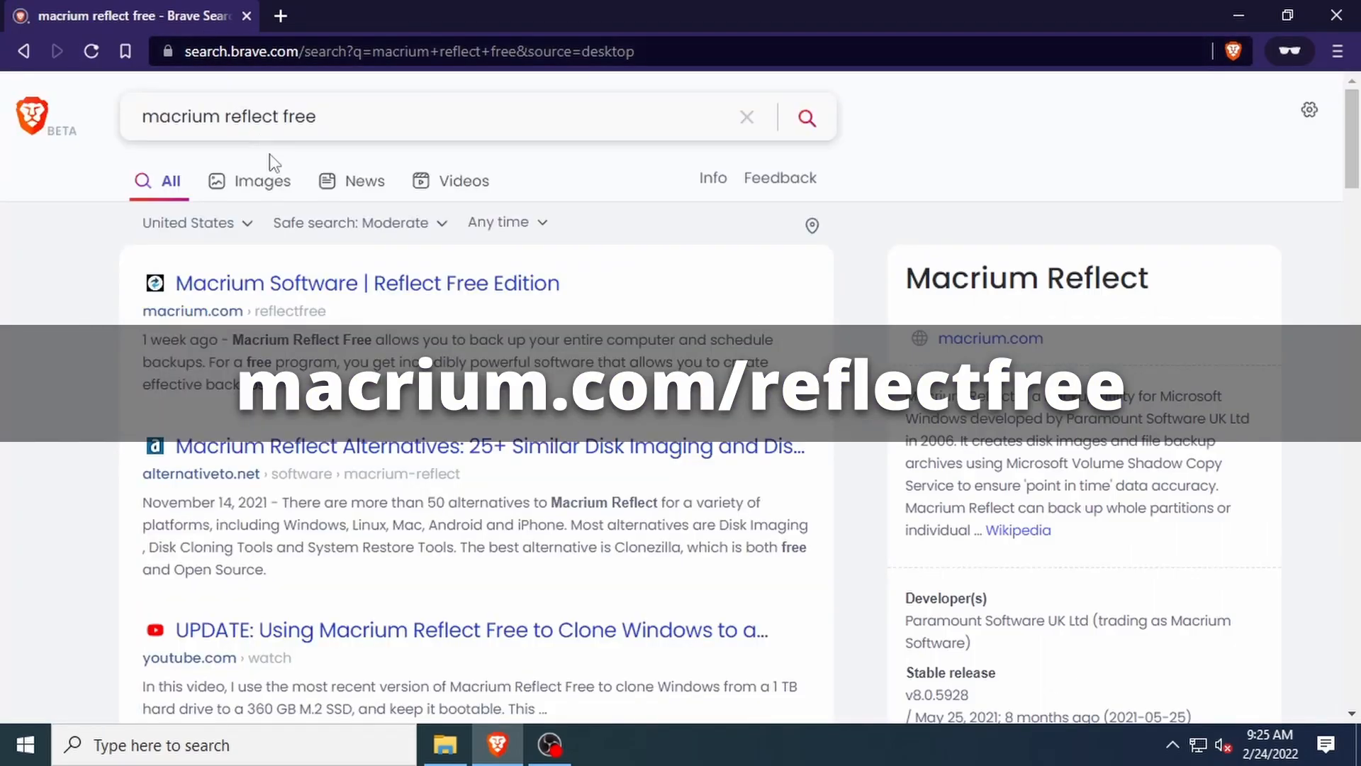
# Start the Reflect 8 Free download from the Macrium Reflect Free Edition page
pyautogui.click(366, 283)
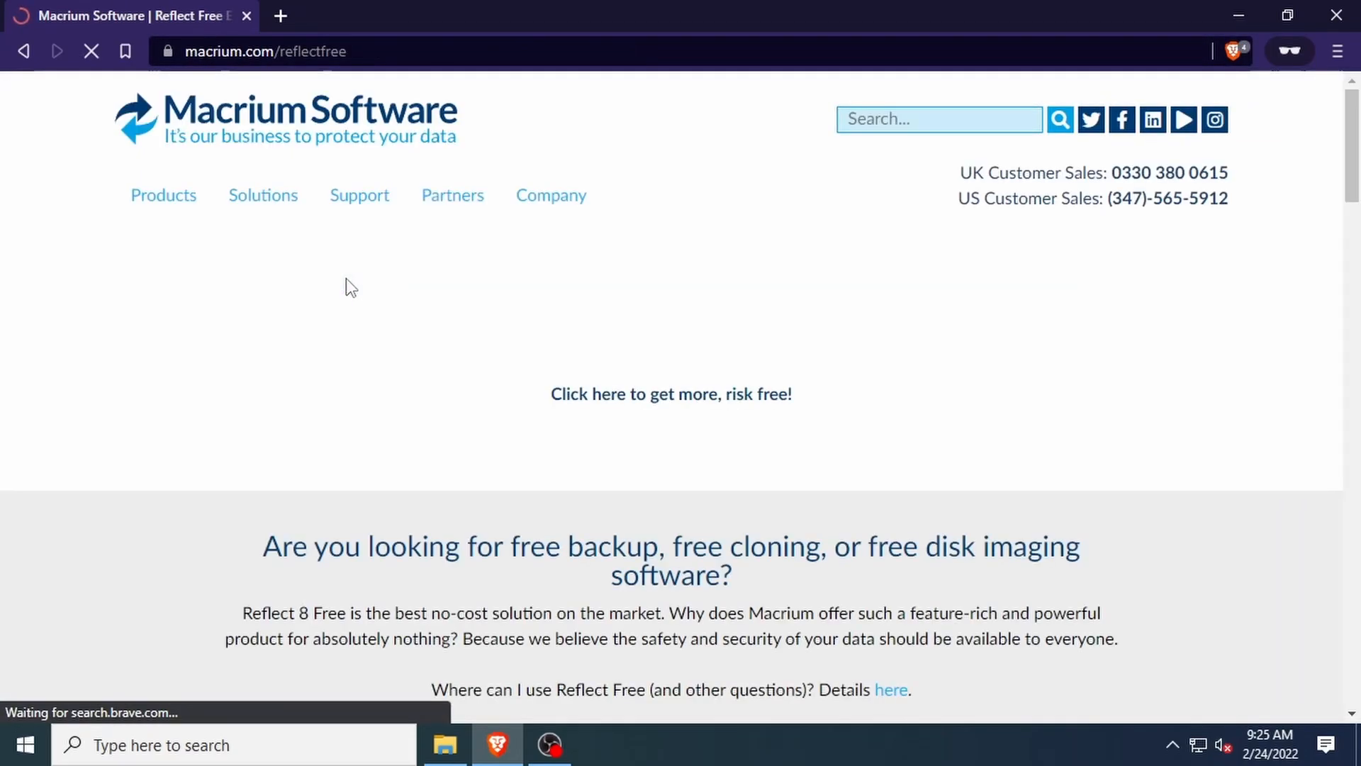
pyautogui.scroll(-3)
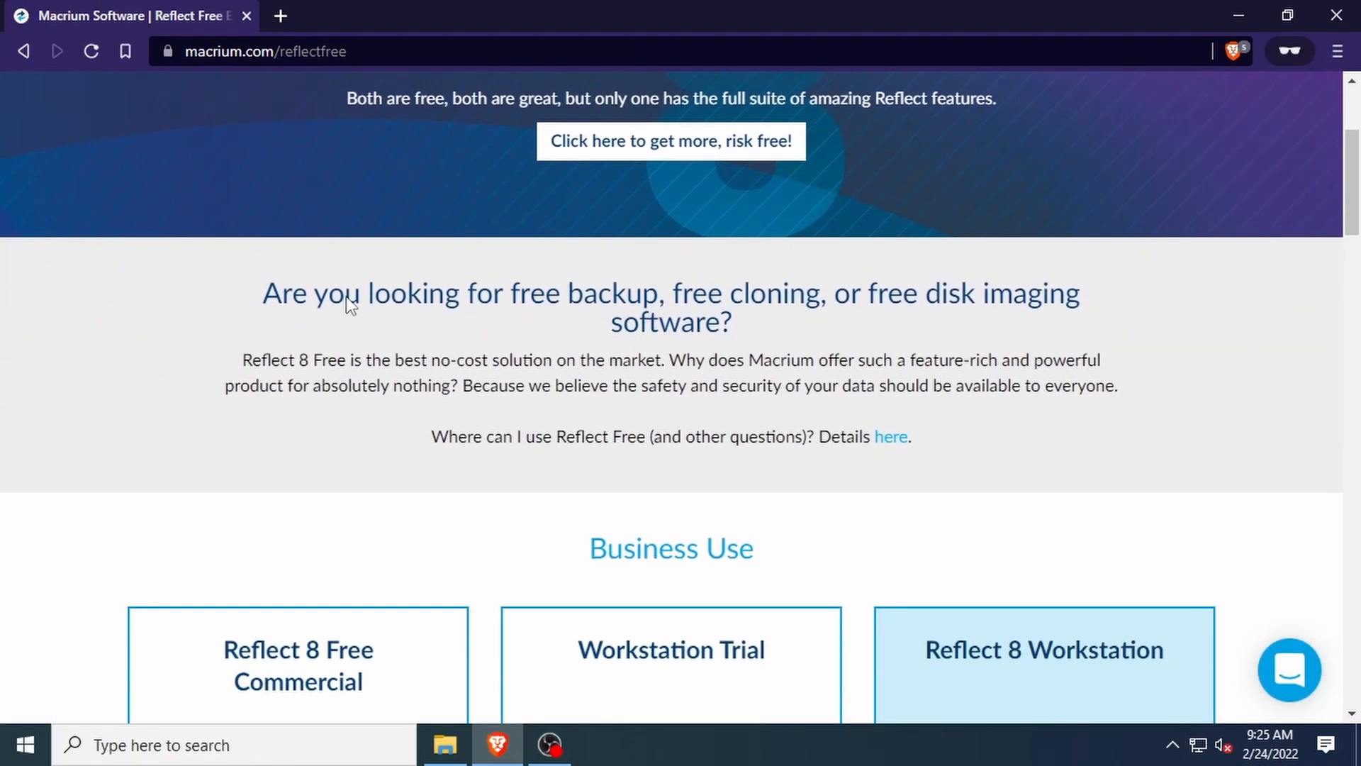
pyautogui.scroll(-3)
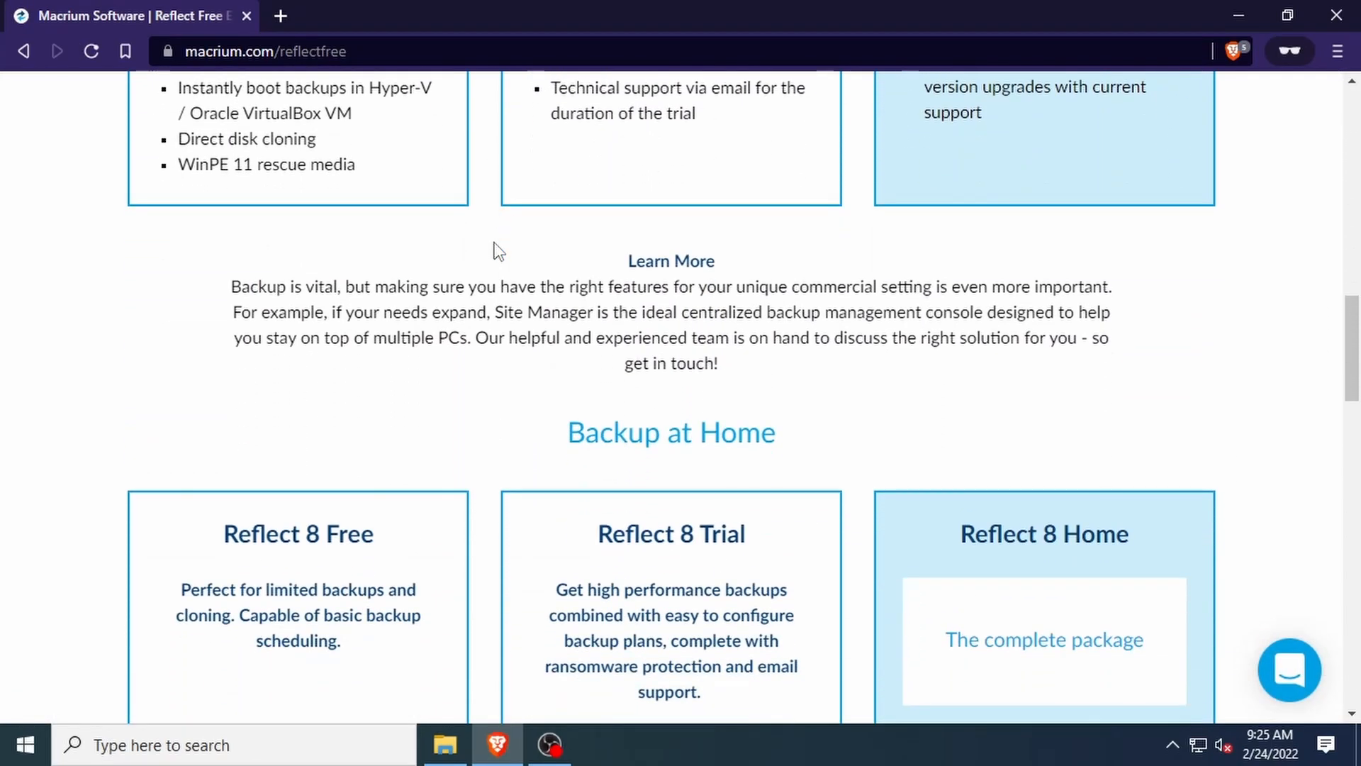
pyautogui.scroll(-3)
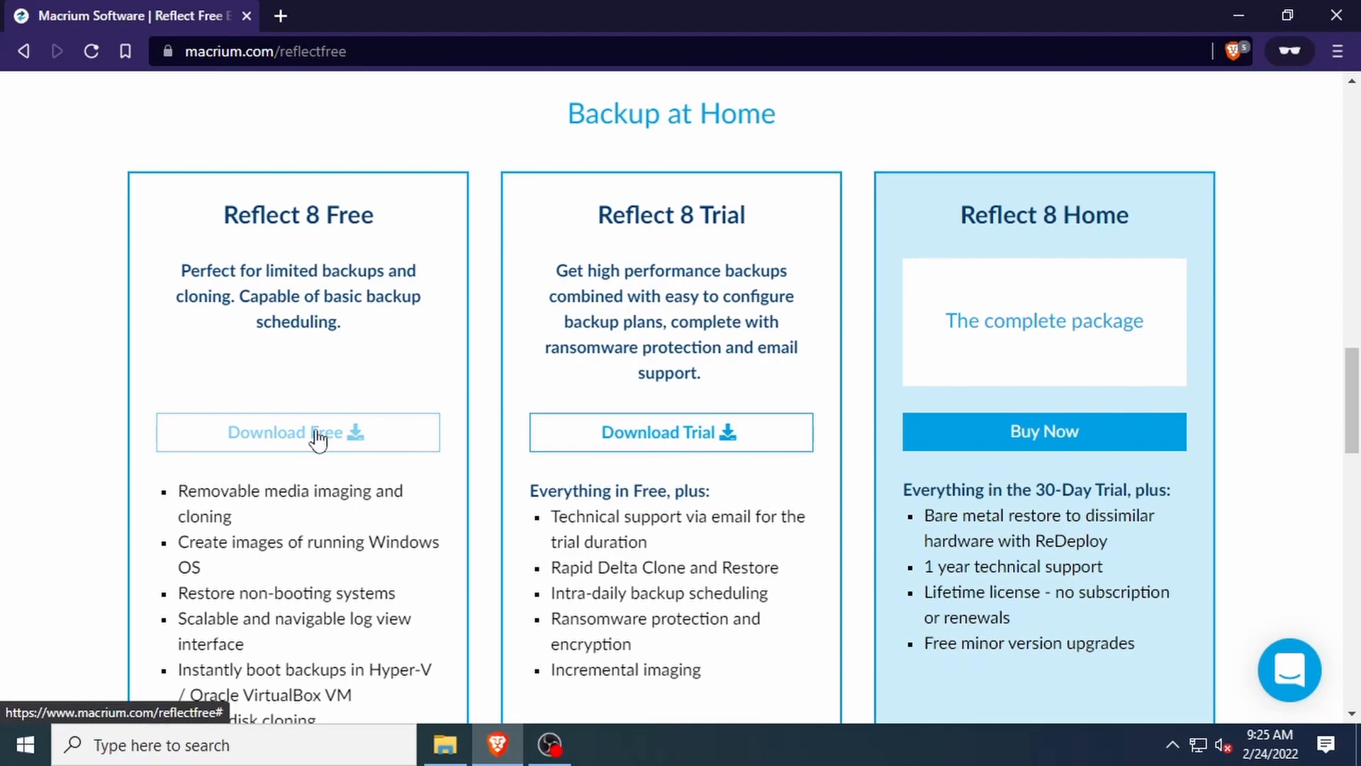
pyautogui.click(297, 433)
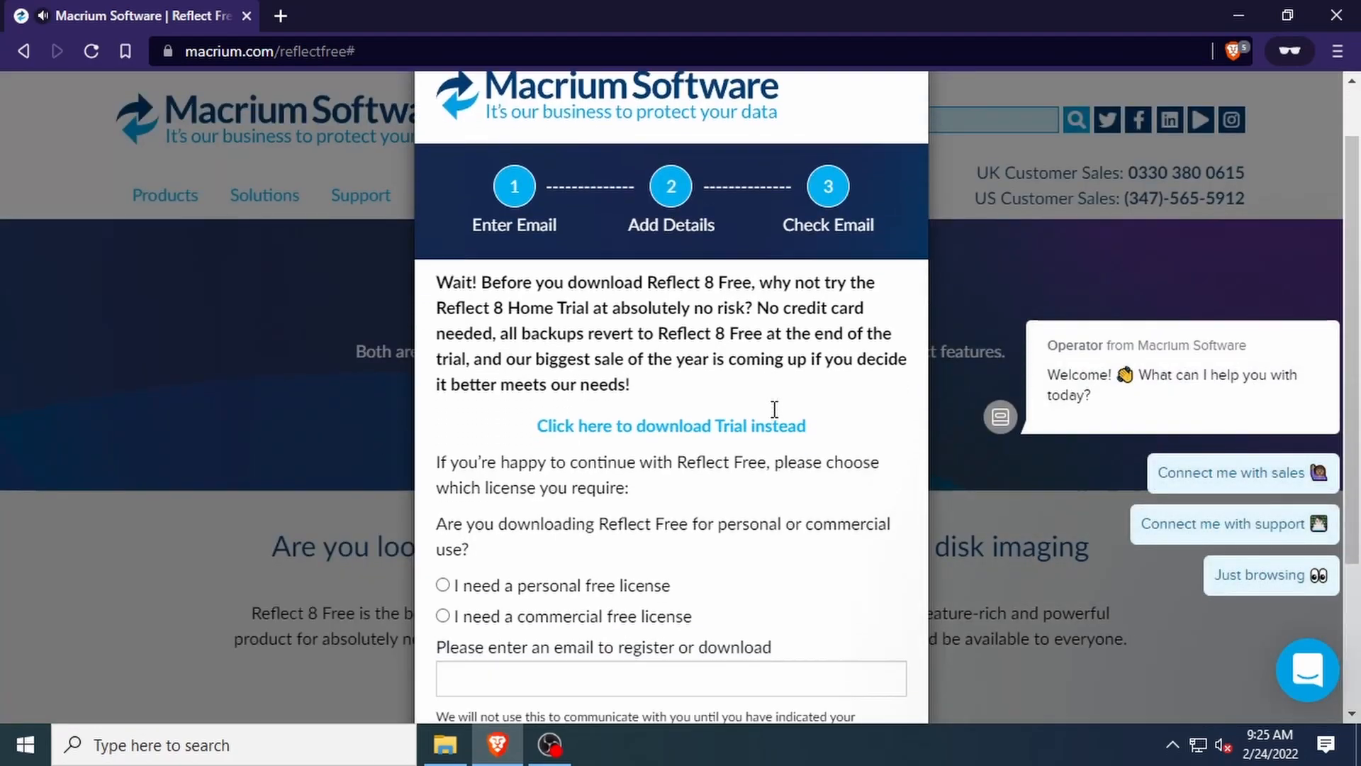
# Choose the personal free license, enter 'youremail' and continue to the download
pyautogui.click(442, 585)
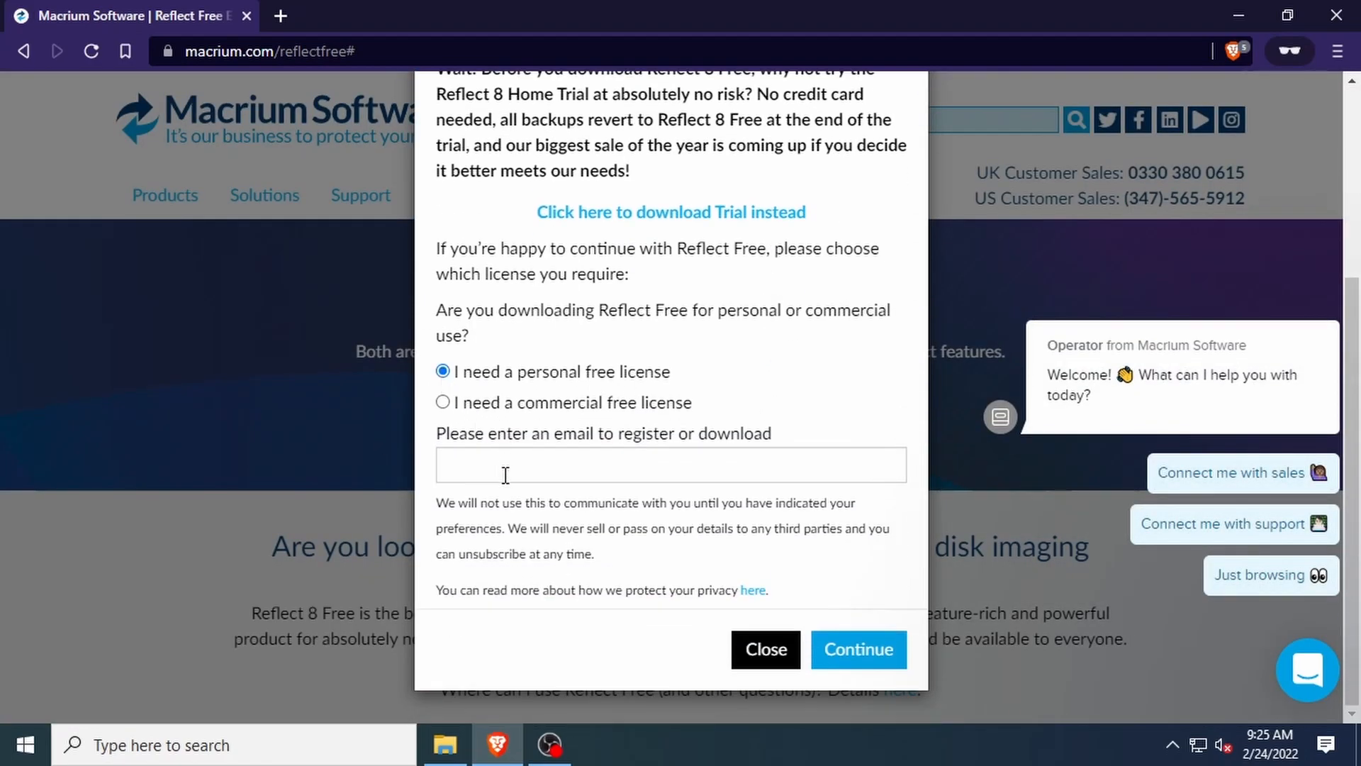
pyautogui.write('y')
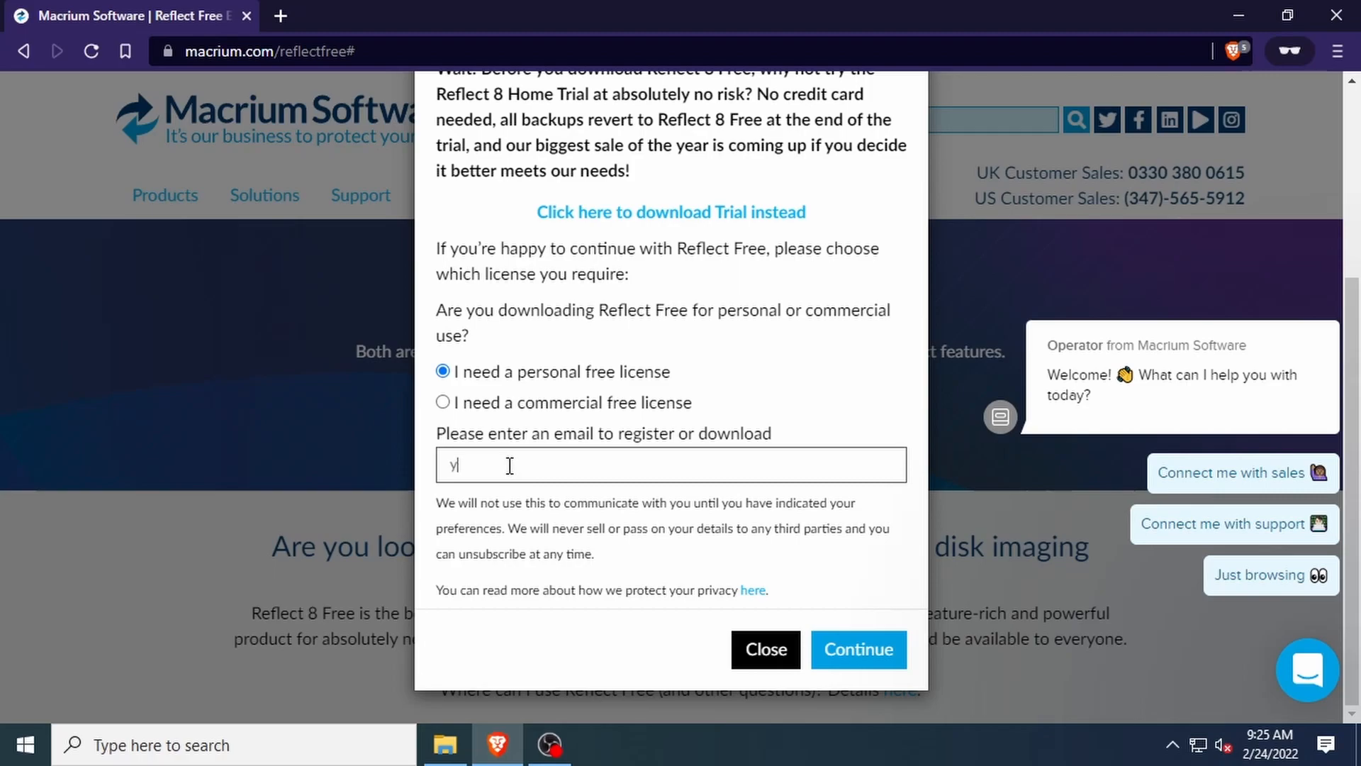
pyautogui.write('ouremail@gmail.com')
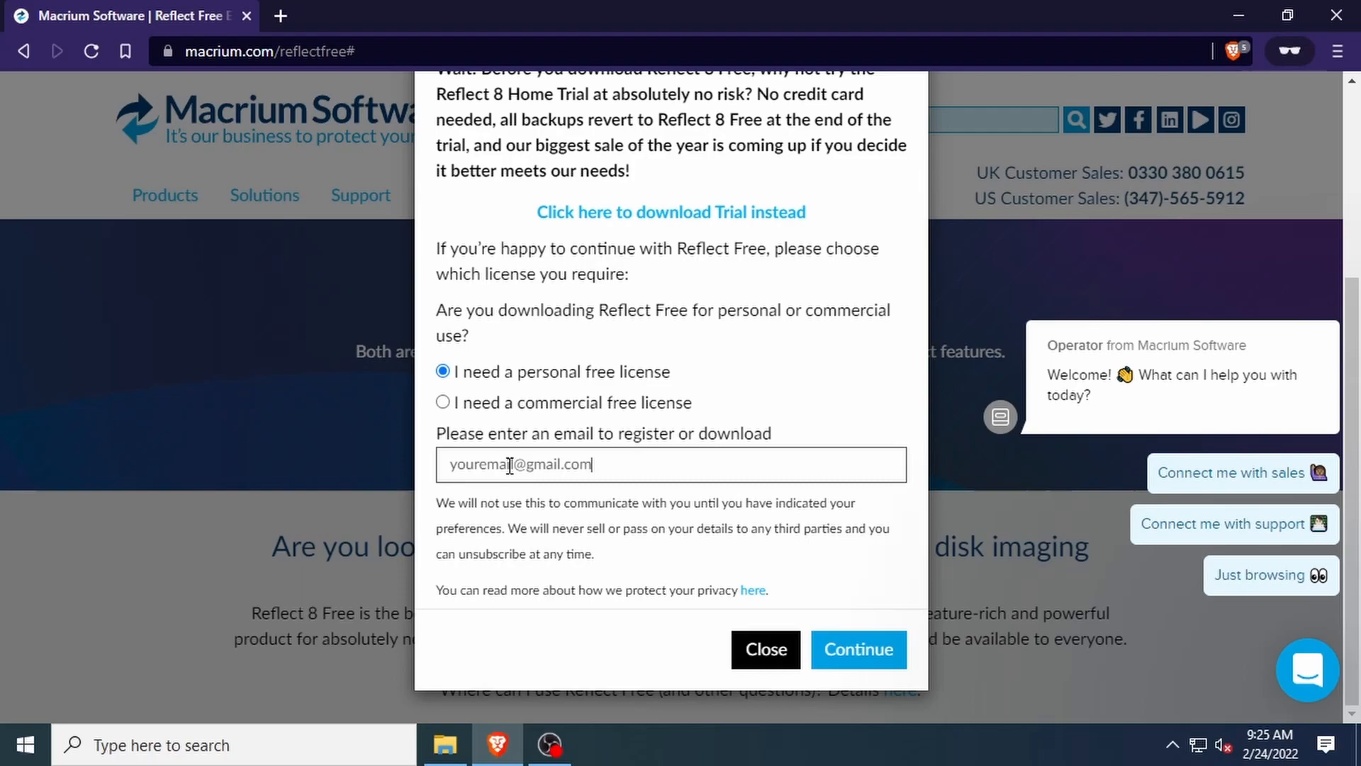
pyautogui.click(859, 650)
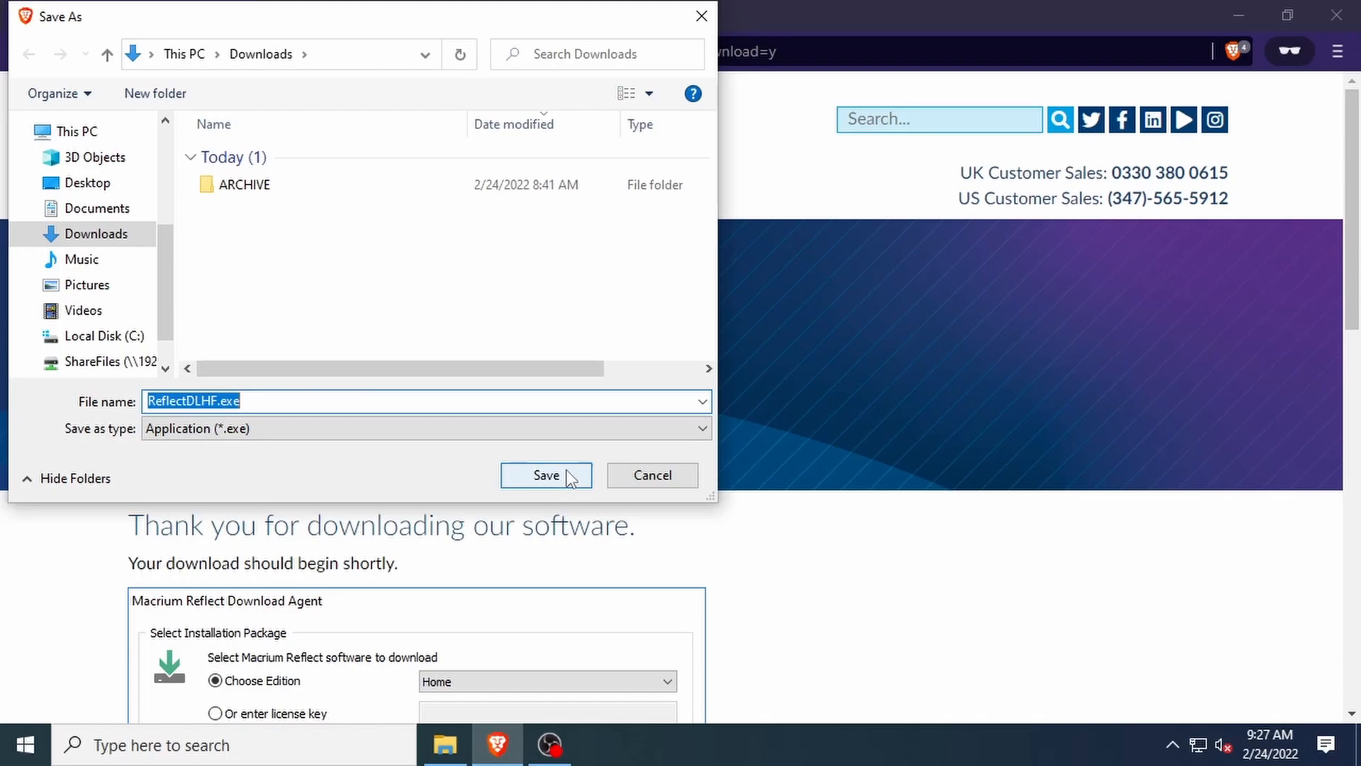
# Save the installer to Downloads and run the setup wizard to the Registration step
pyautogui.click(546, 475)
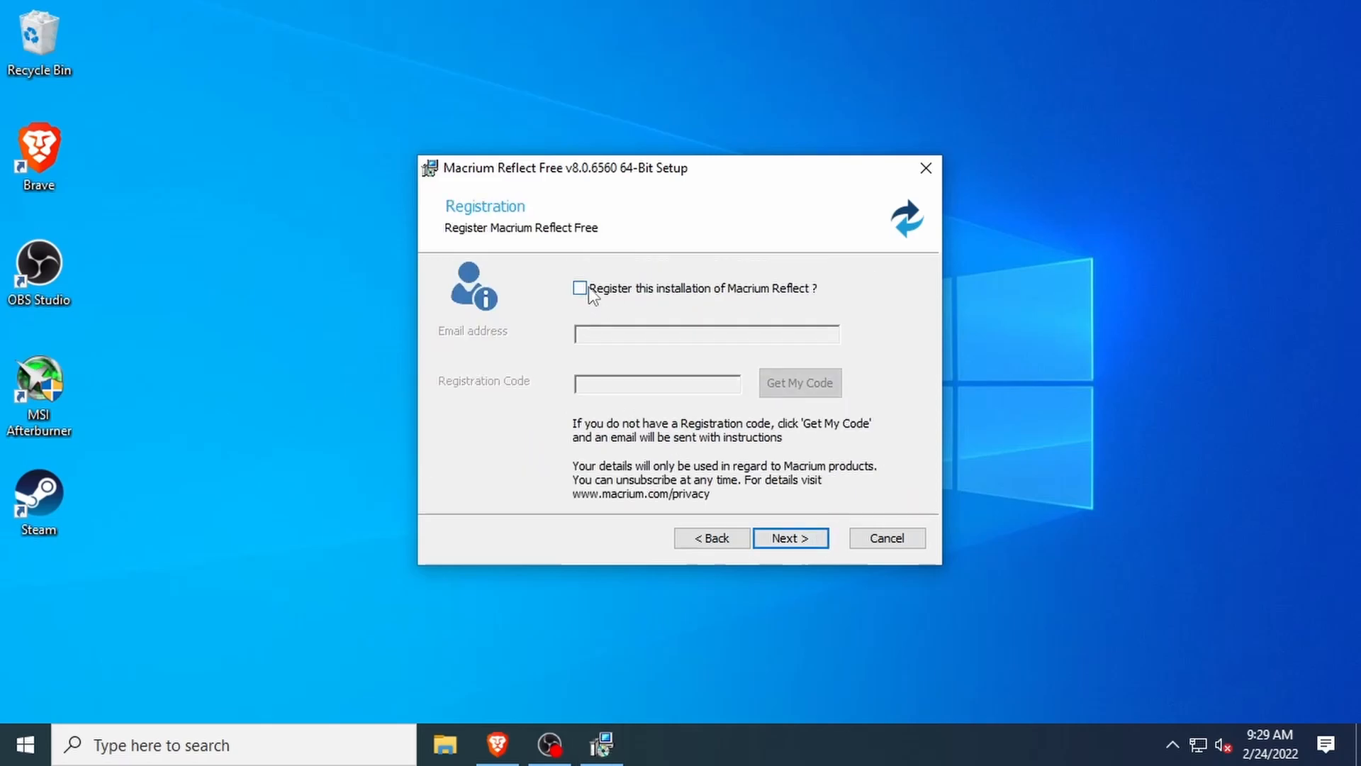
pyautogui.click(792, 538)
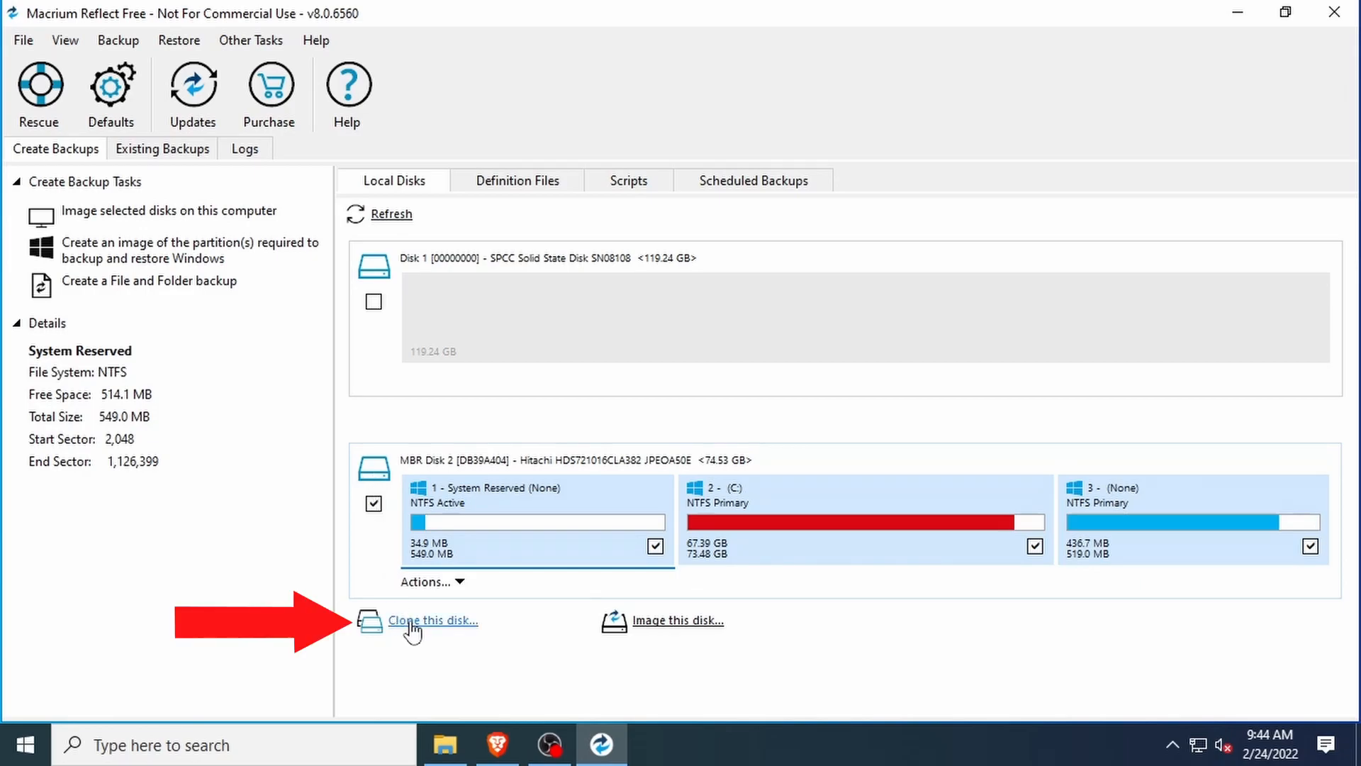
# Clone the Hitachi system disk onto the 119.24 GB SSD, extending partitions to fill it, and run it now
pyautogui.click(432, 621)
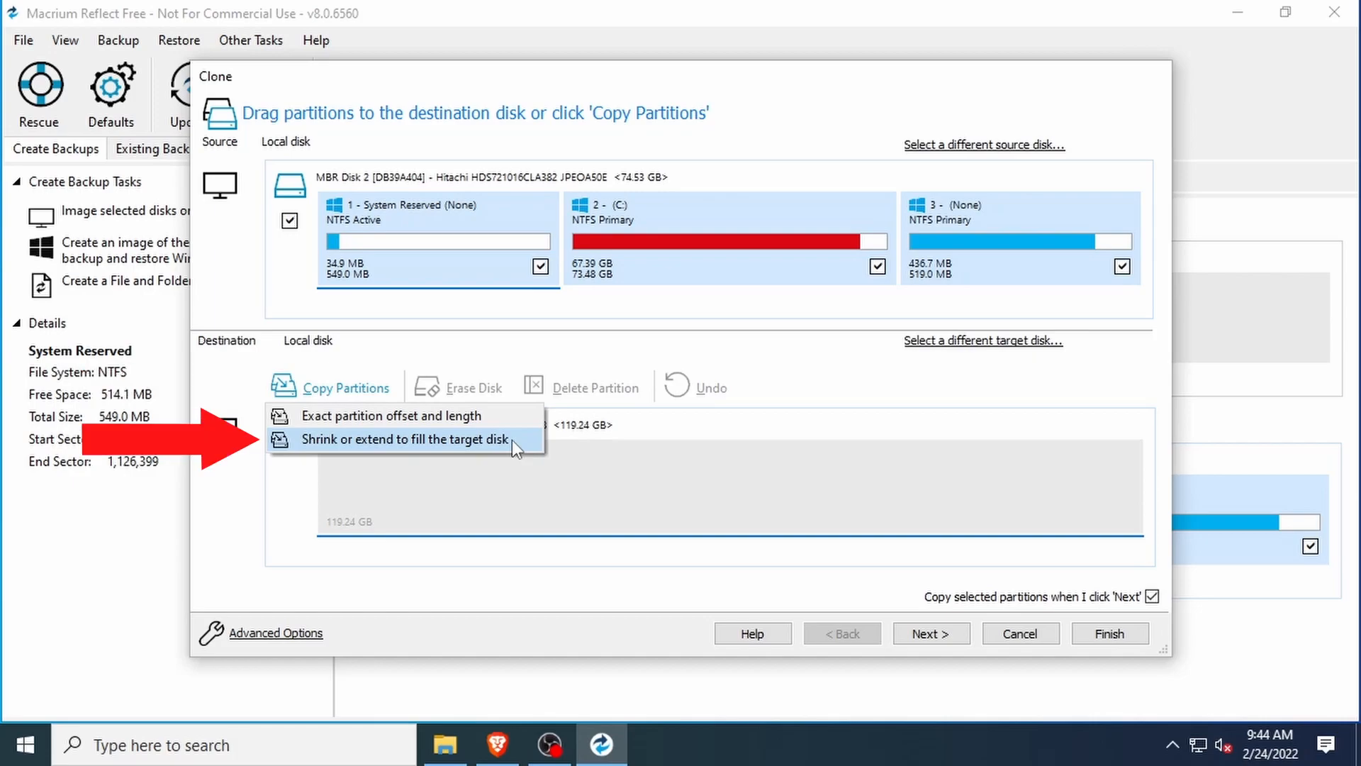
pyautogui.click(405, 440)
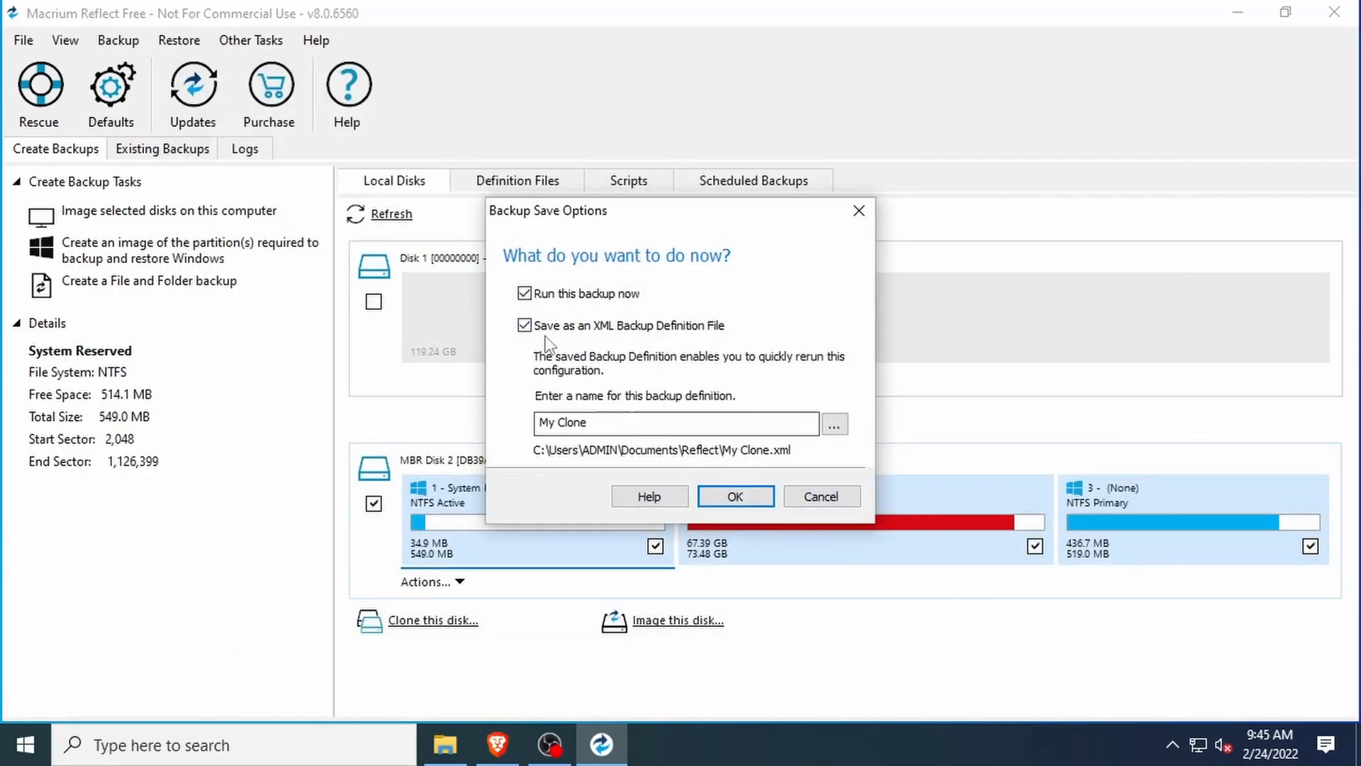
pyautogui.click(734, 496)
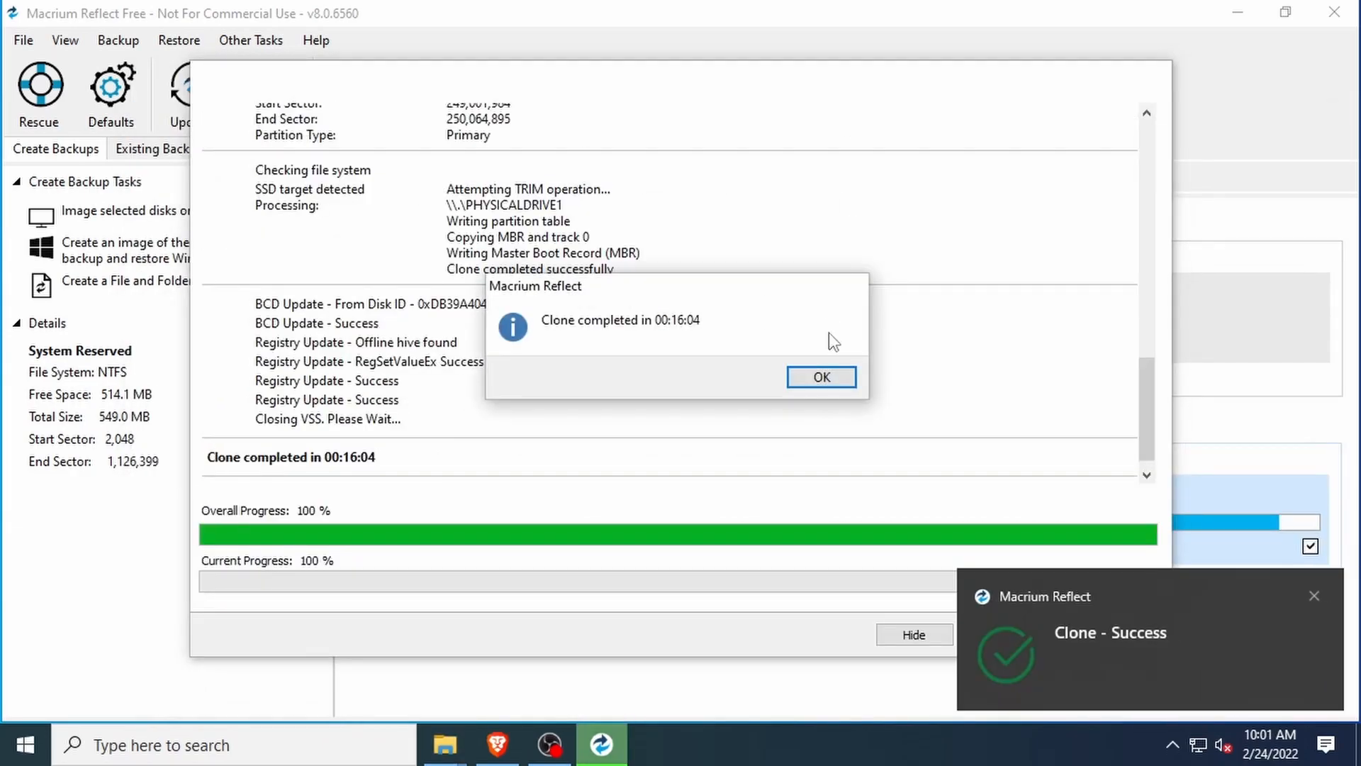
# Acknowledge the 'Clone completed' message after the 00:16:04 clone
pyautogui.click(823, 377)
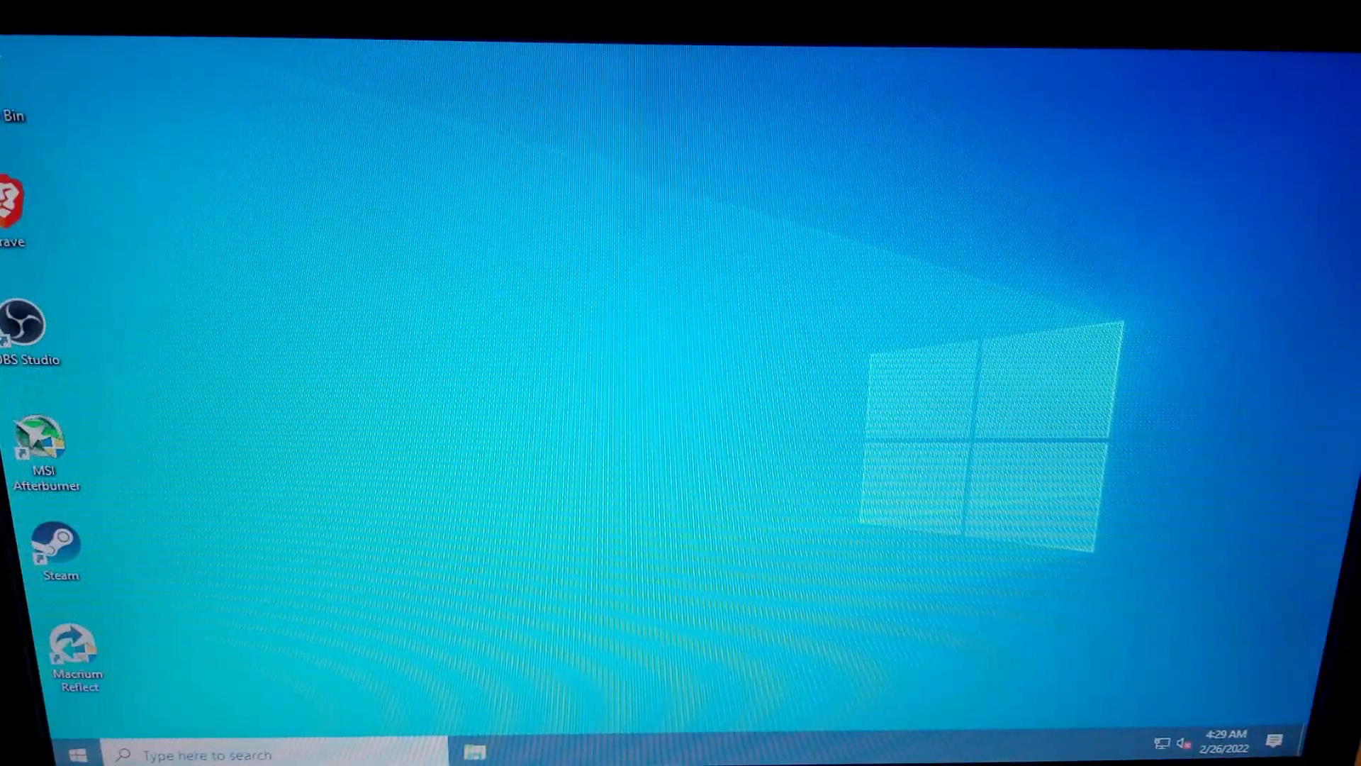
# View This PC and check Local Disk (C:) shows 51.1 GB free of 117 GB
pyautogui.click(77, 750)
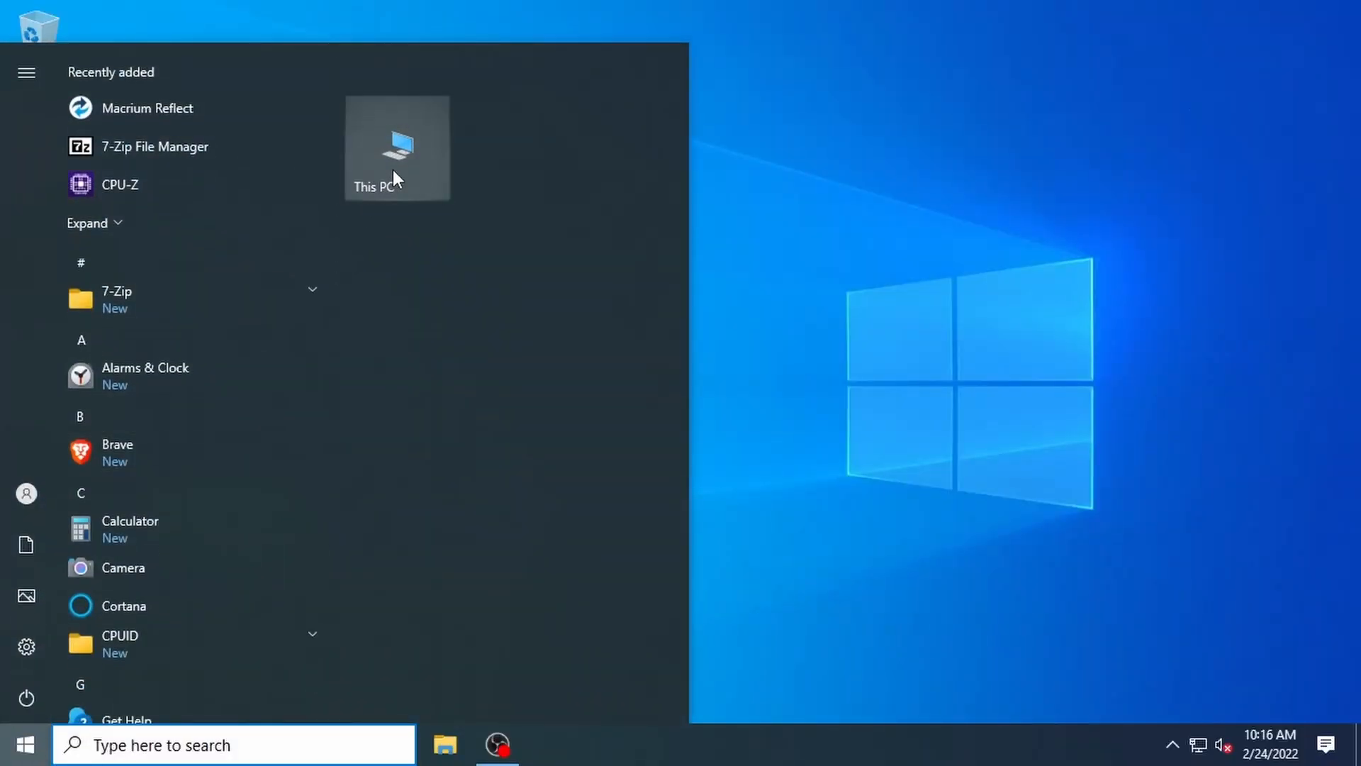
pyautogui.click(397, 148)
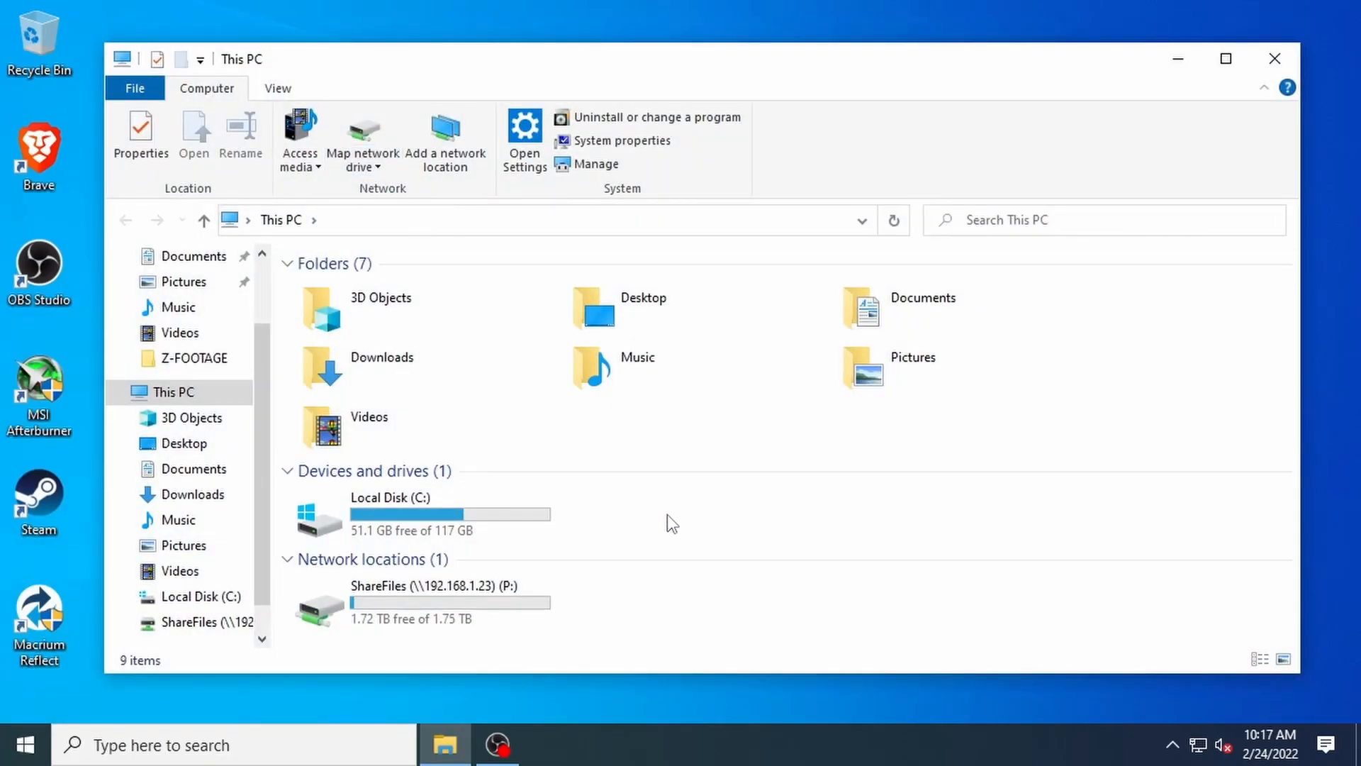
pyautogui.moveTo(420, 517)
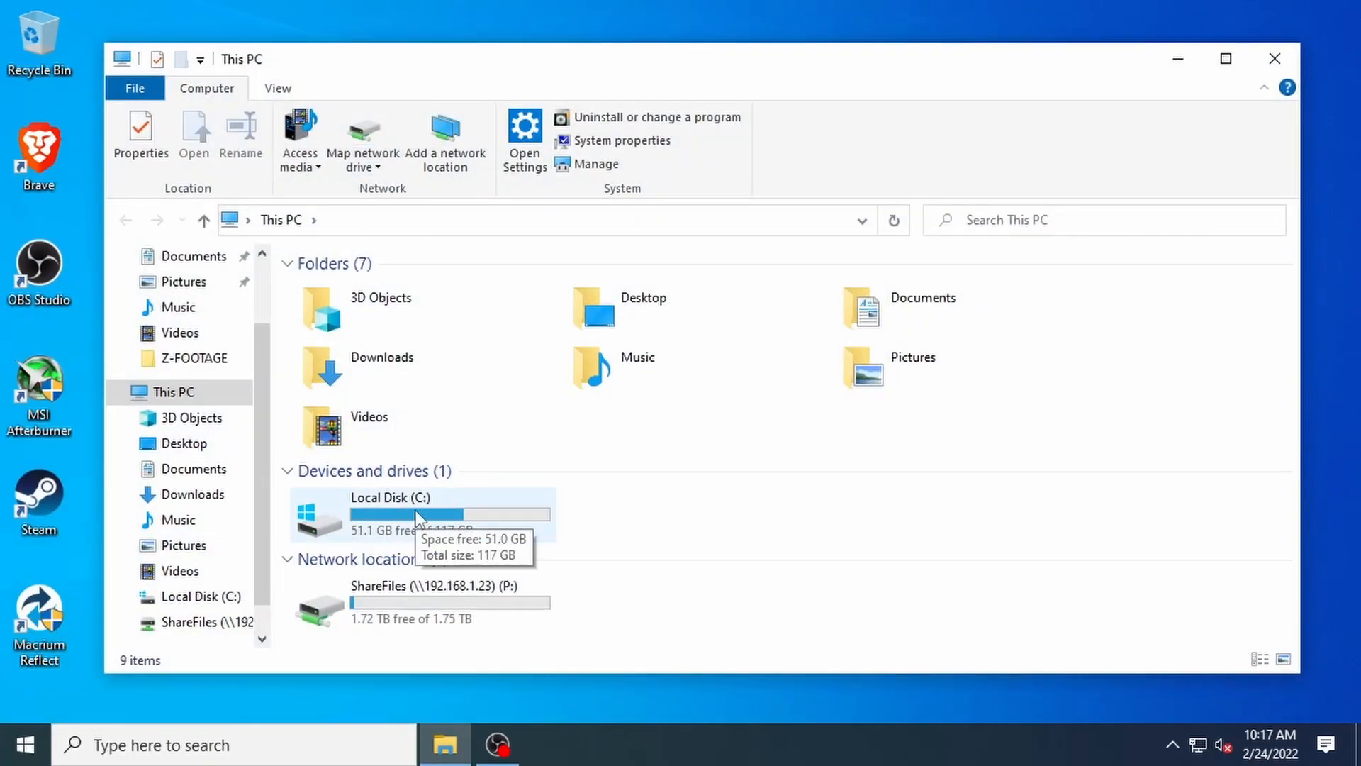
pyautogui.click(417, 515)
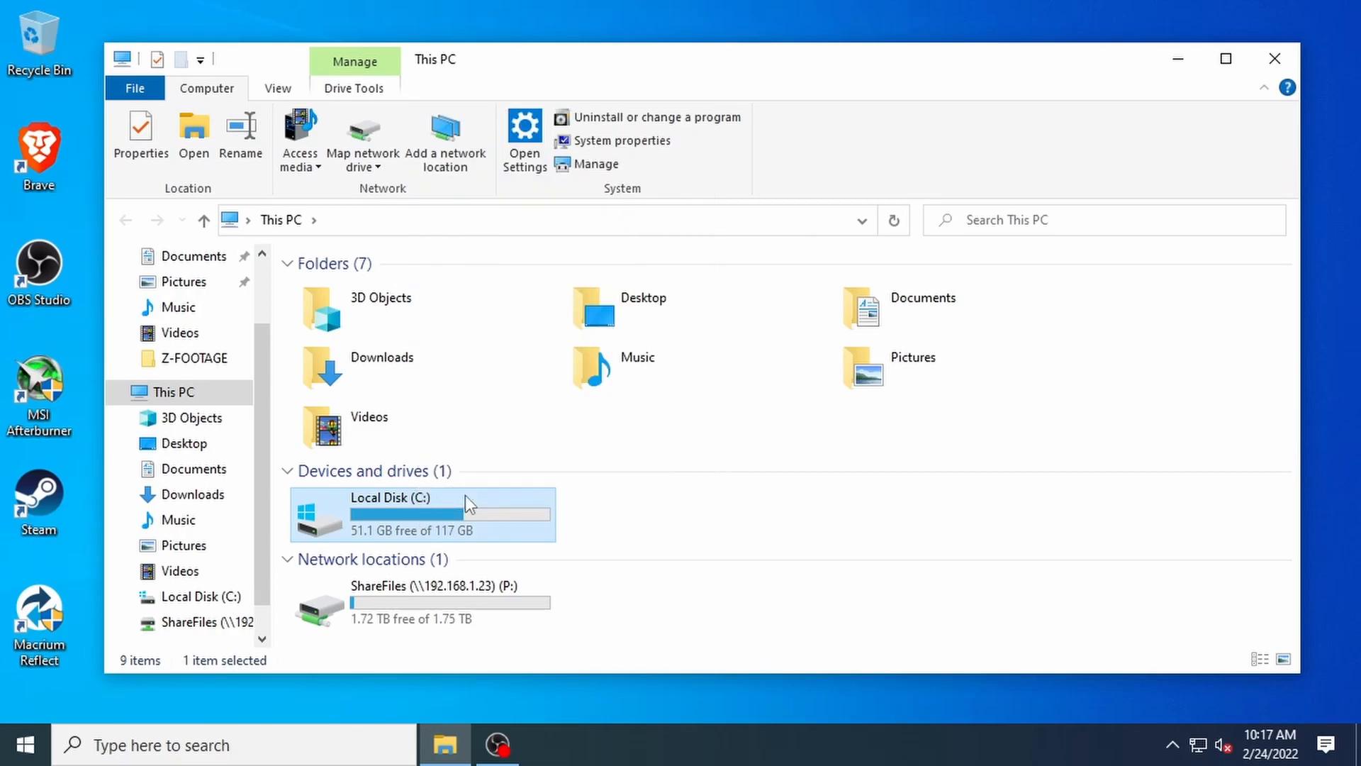